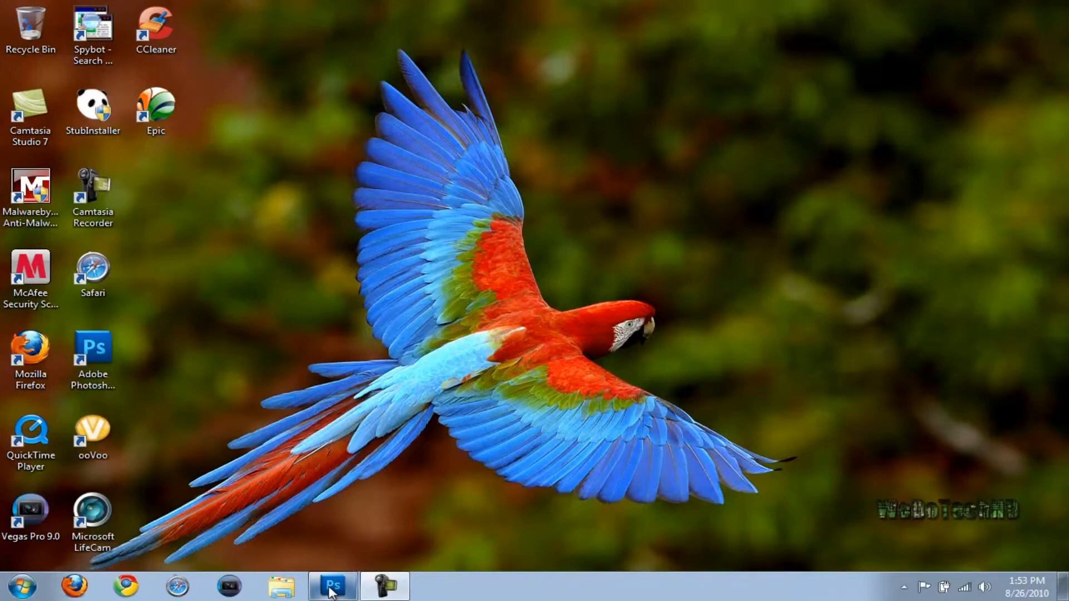
# Bring Photoshop CS5 to the front and show its File menu commands
pyautogui.click(332, 585)
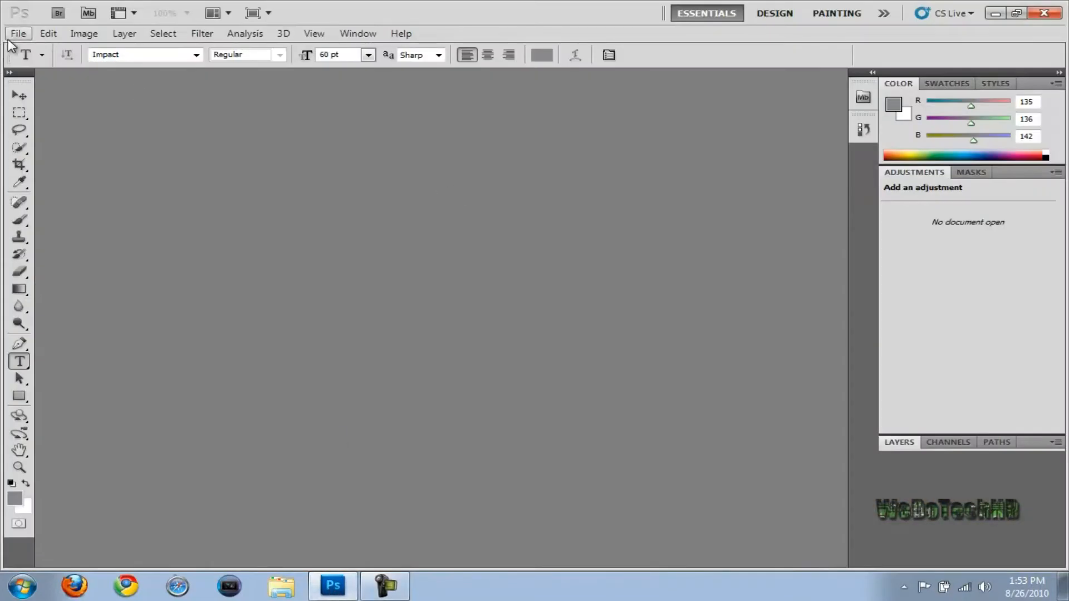
pyautogui.click(18, 33)
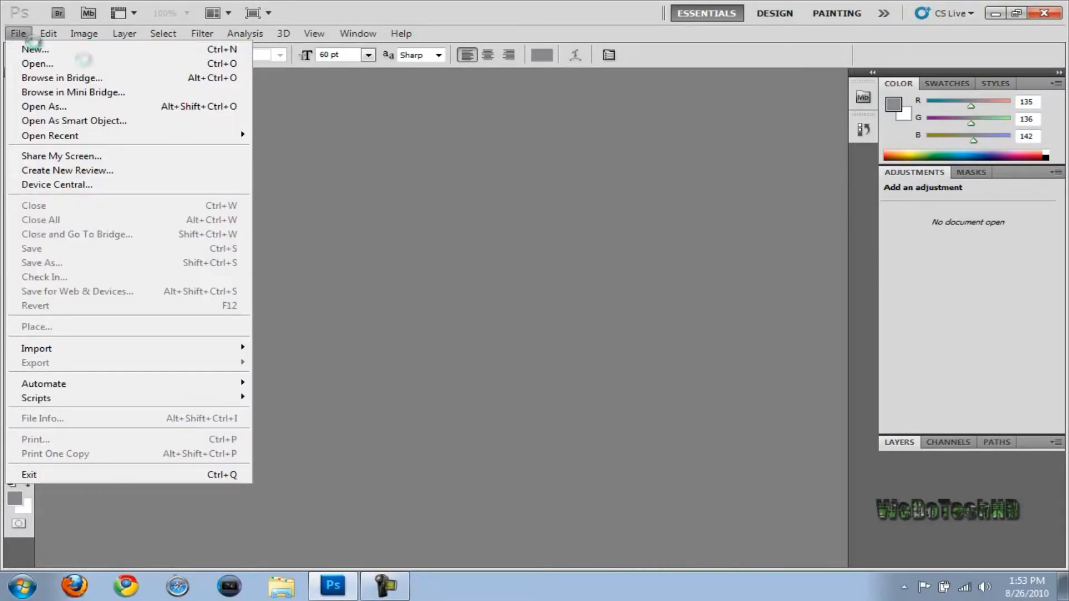
# Start a new document with the New dialog showing 900 × 400 px at 72 ppi, white background
pyautogui.click(34, 48)
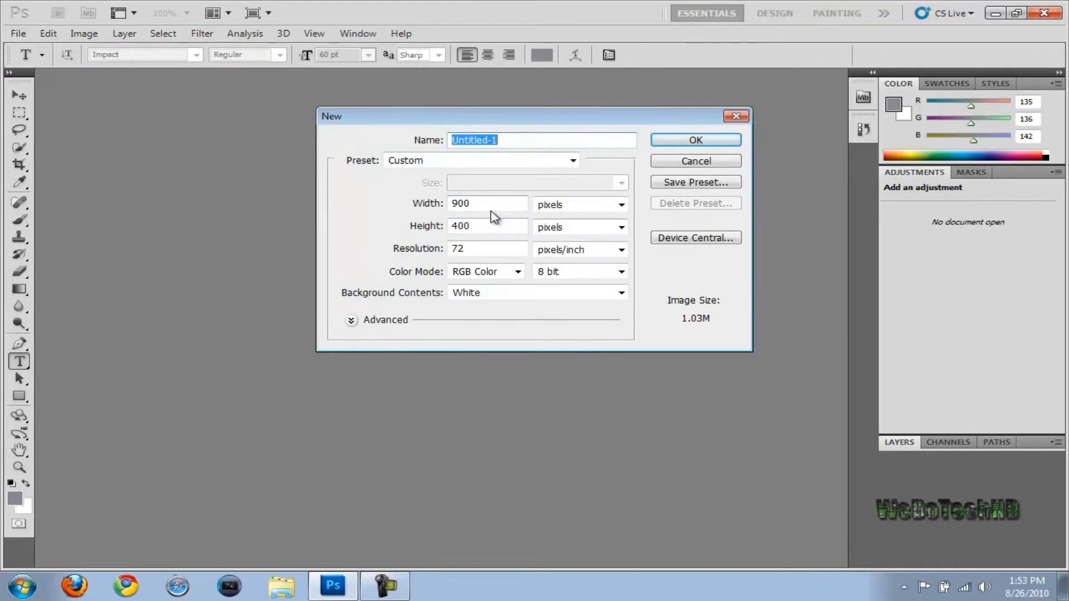
pyautogui.moveTo(491, 216)
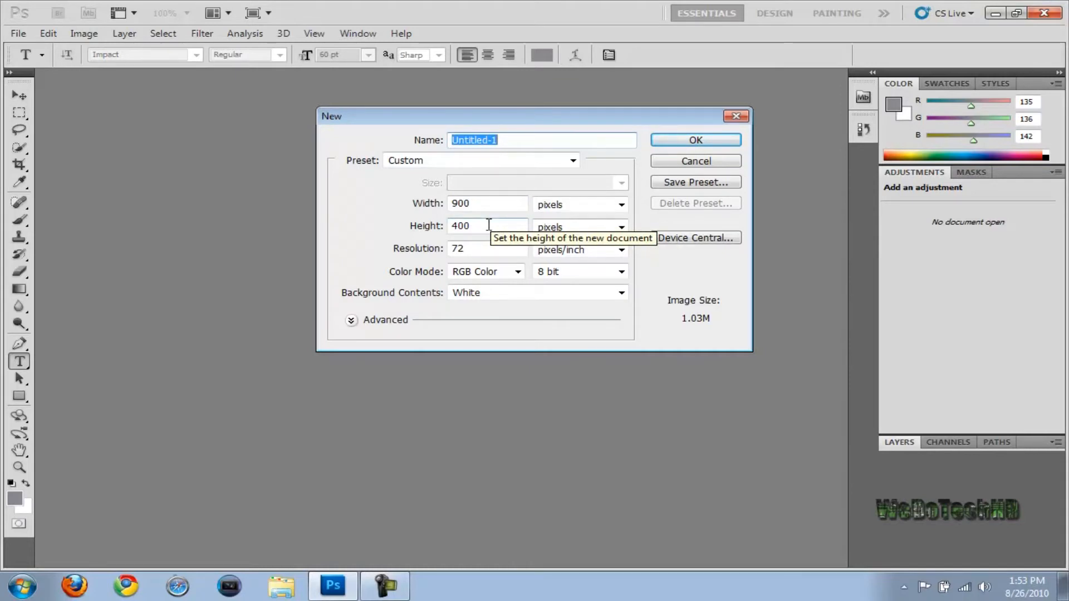
pyautogui.moveTo(96, 488)
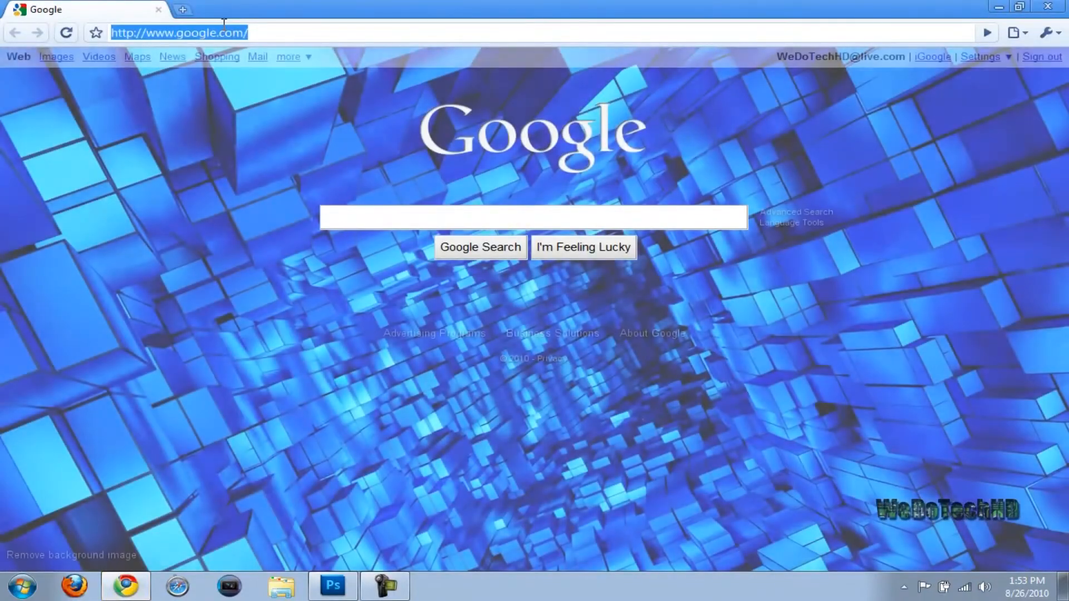
# Go to wedotech.webs.com, the WeDoTechHD home page, in Chrome
pyautogui.write('wedotech.webs.com')
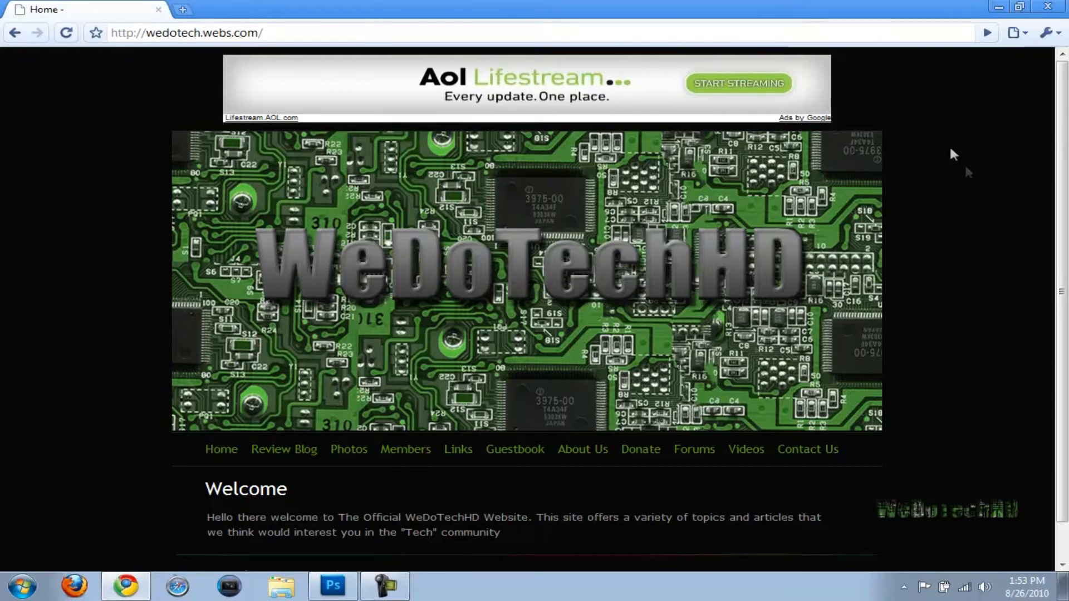
pyautogui.scroll(-3)
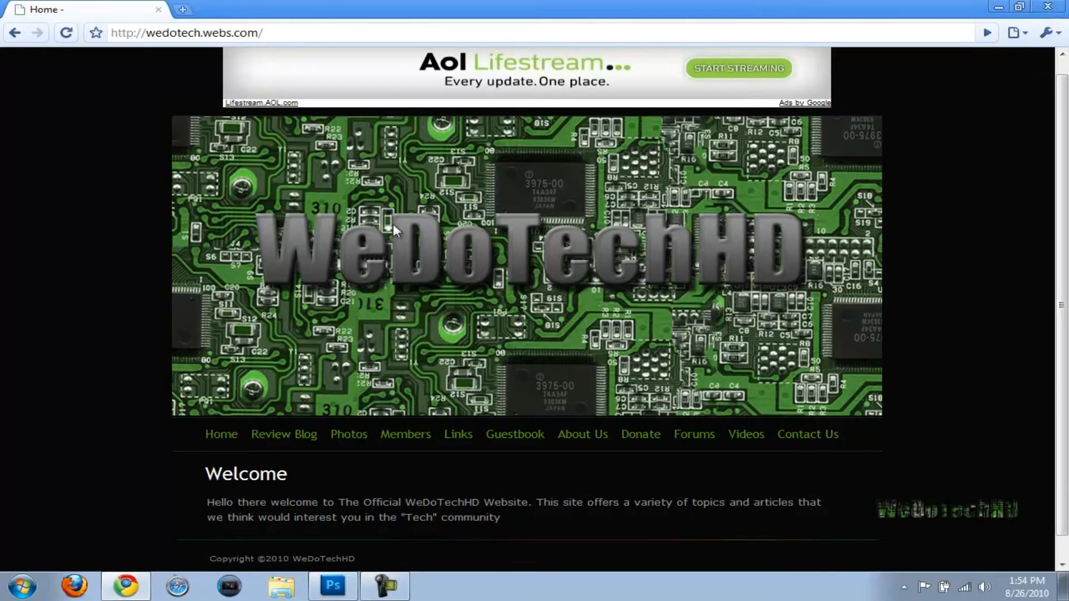
pyautogui.moveTo(704, 223)
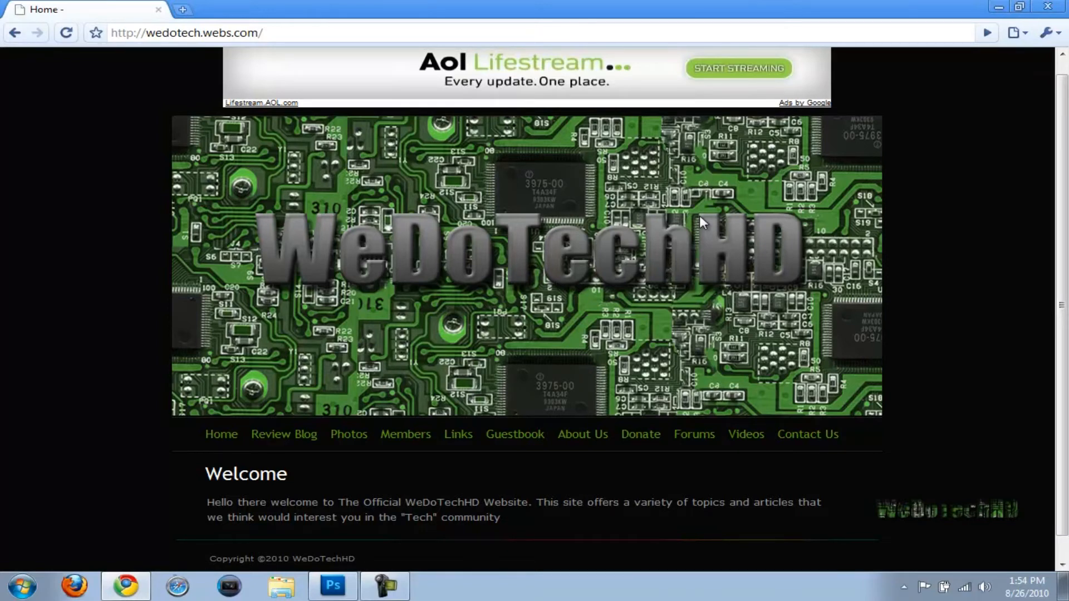
pyautogui.moveTo(872, 263)
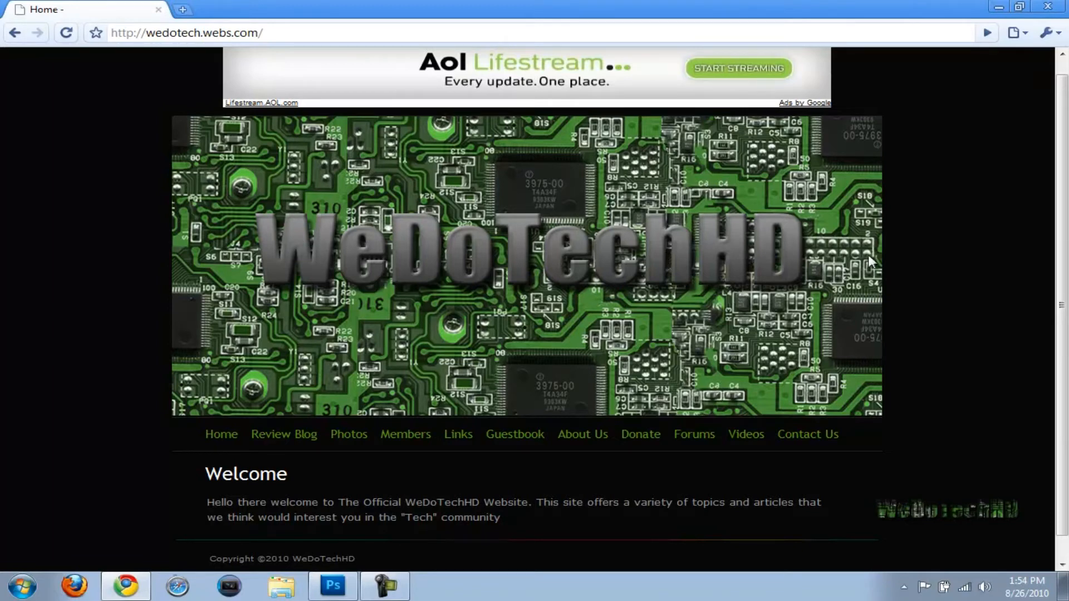
pyautogui.moveTo(180, 260)
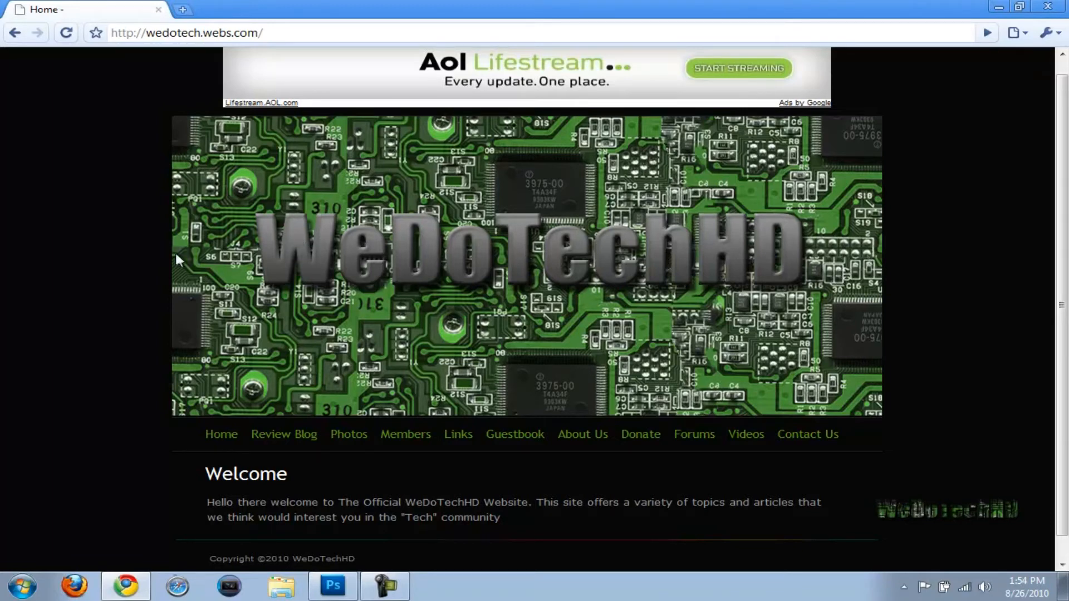
pyautogui.moveTo(939, 304)
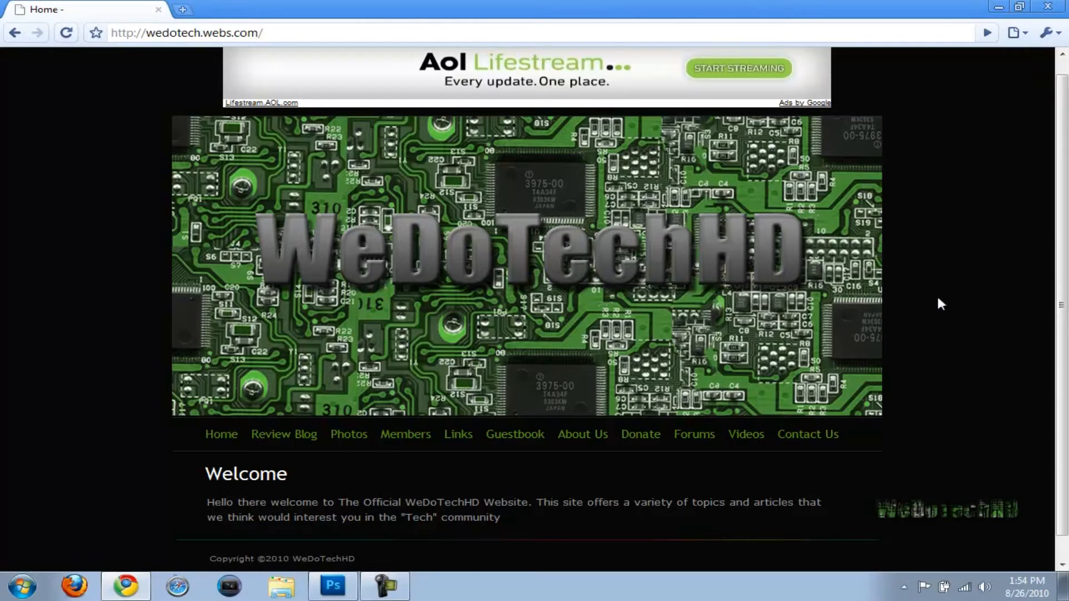
pyautogui.moveTo(132, 250)
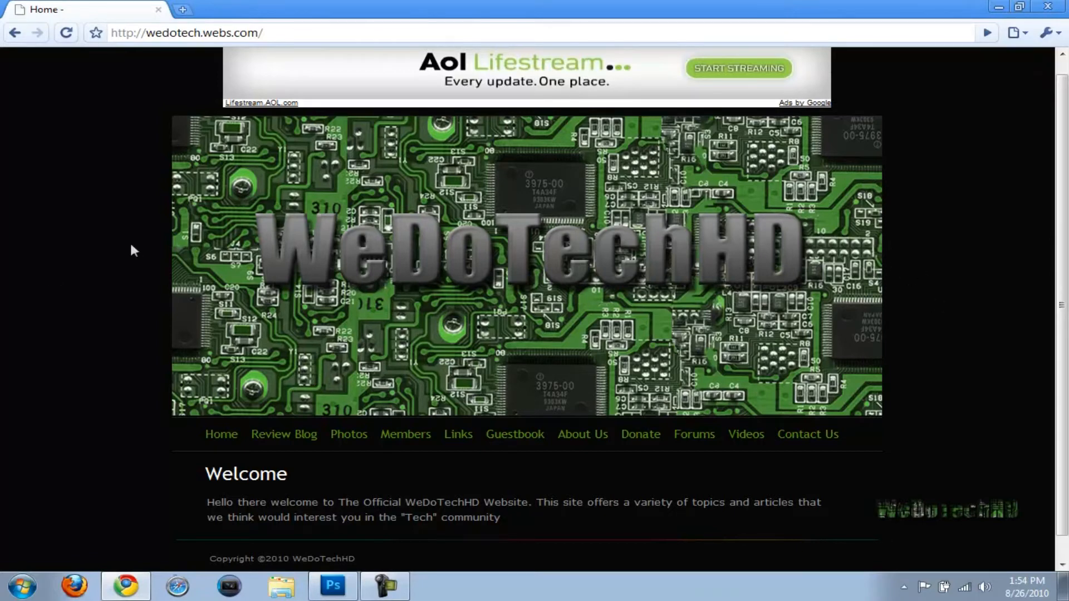
pyautogui.moveTo(878, 20)
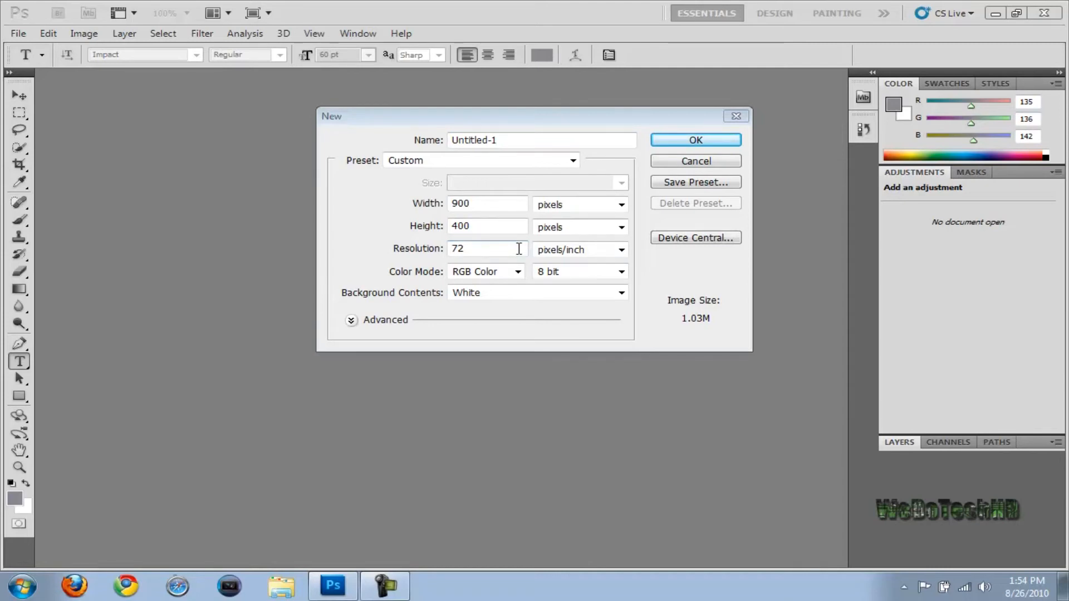
pyautogui.moveTo(486, 279)
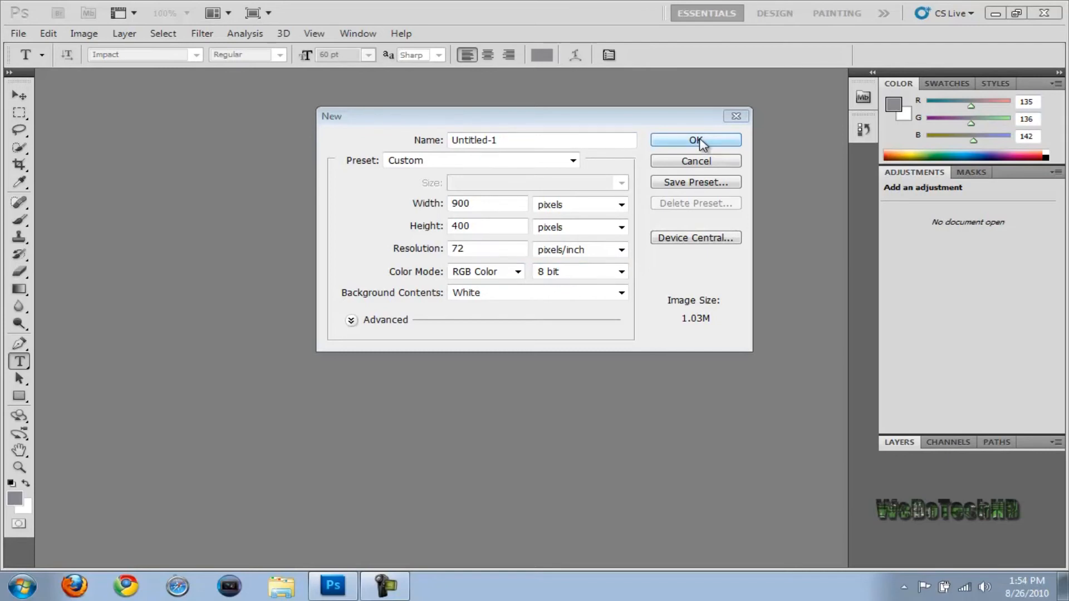
# Create the blank white 900 × 400 px, 72 ppi document Untitled-1
pyautogui.click(694, 140)
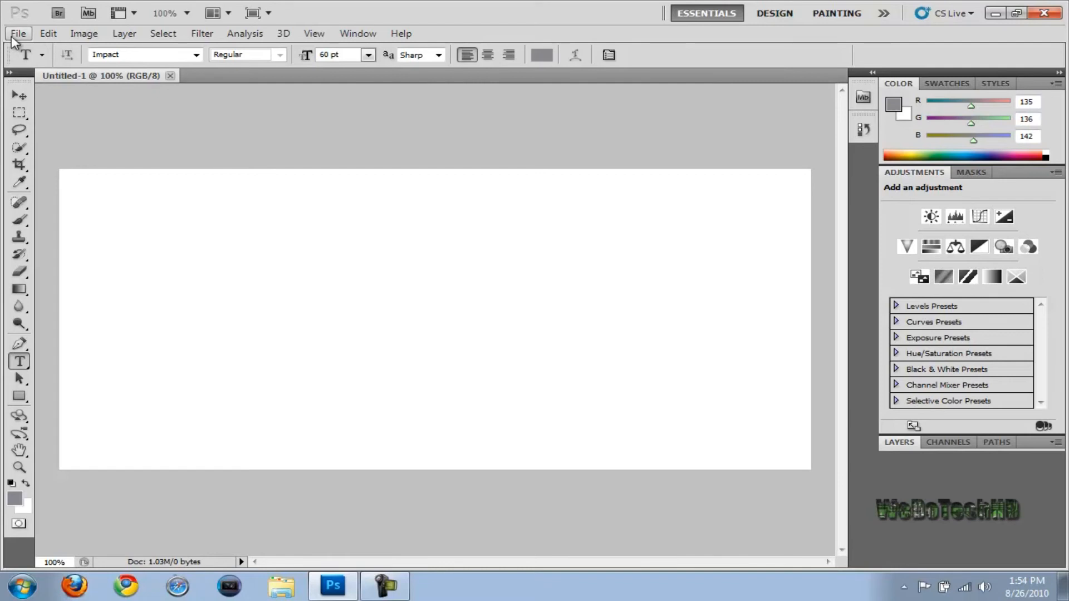
# Create a second blank white document, Untitled-2, at 900 × 200 px and 72 ppi
pyautogui.click(18, 32)
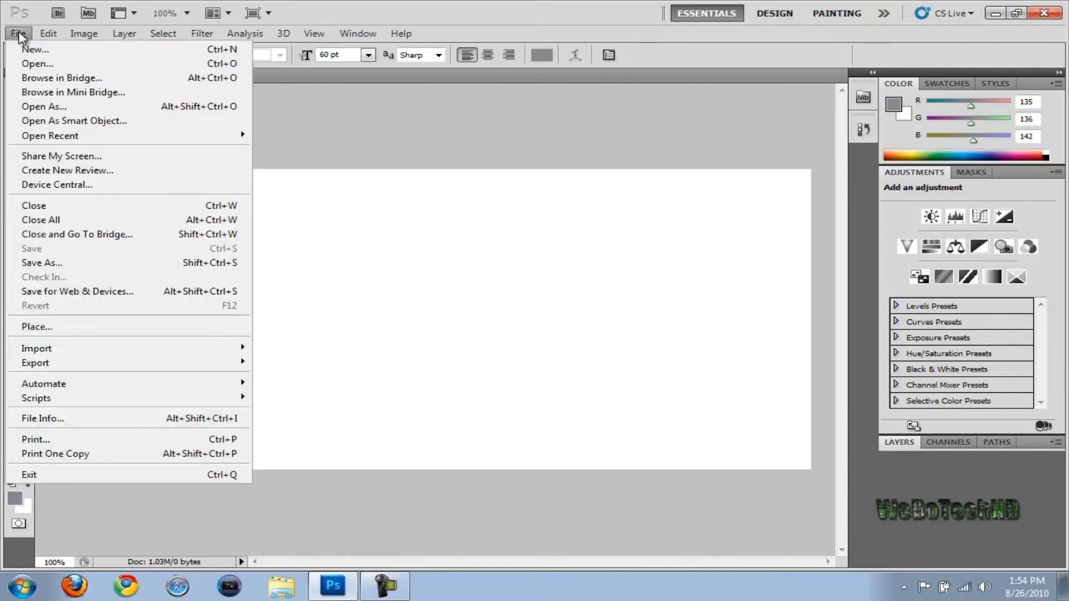
pyautogui.moveTo(36, 49)
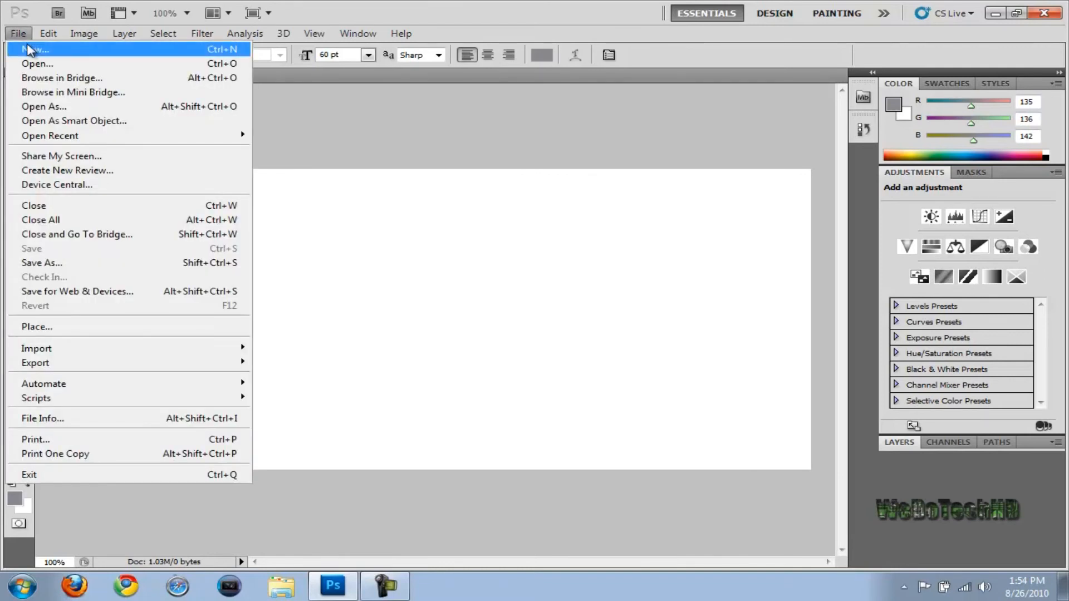
pyautogui.click(35, 49)
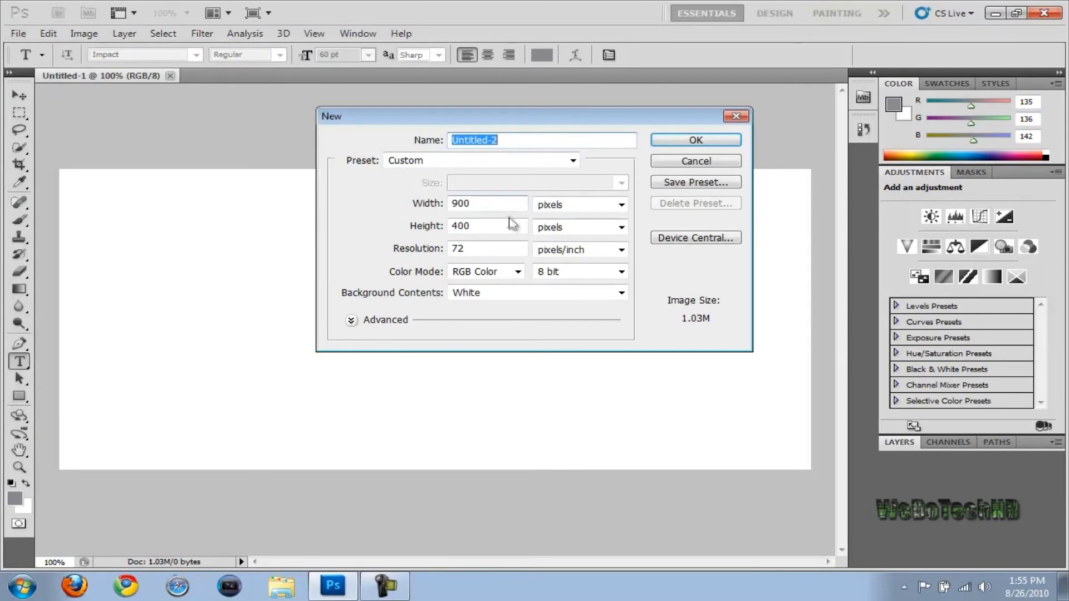
pyautogui.write('20')
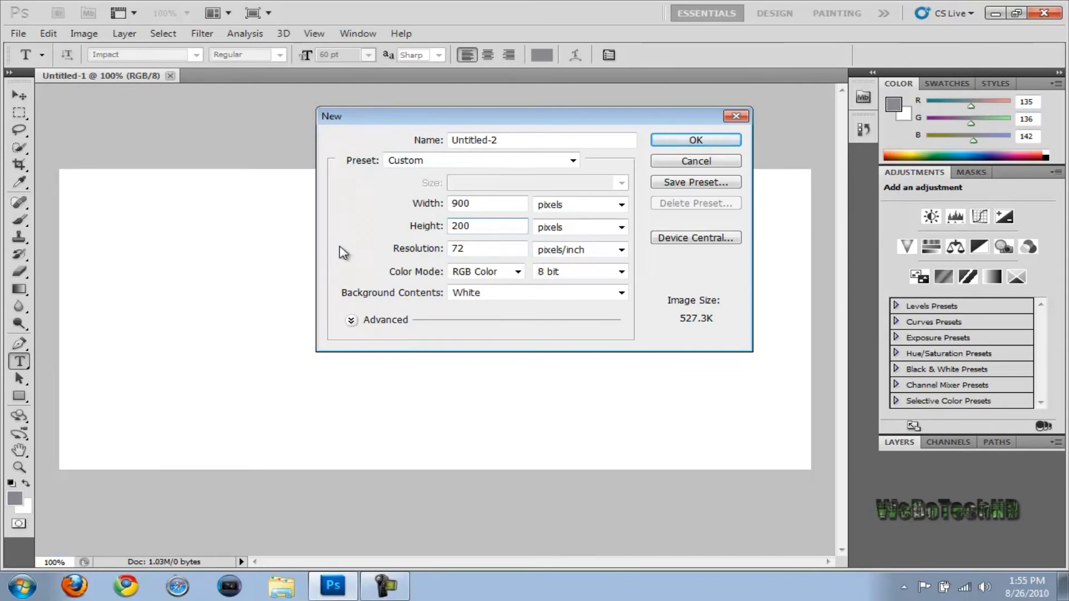
pyautogui.click(694, 141)
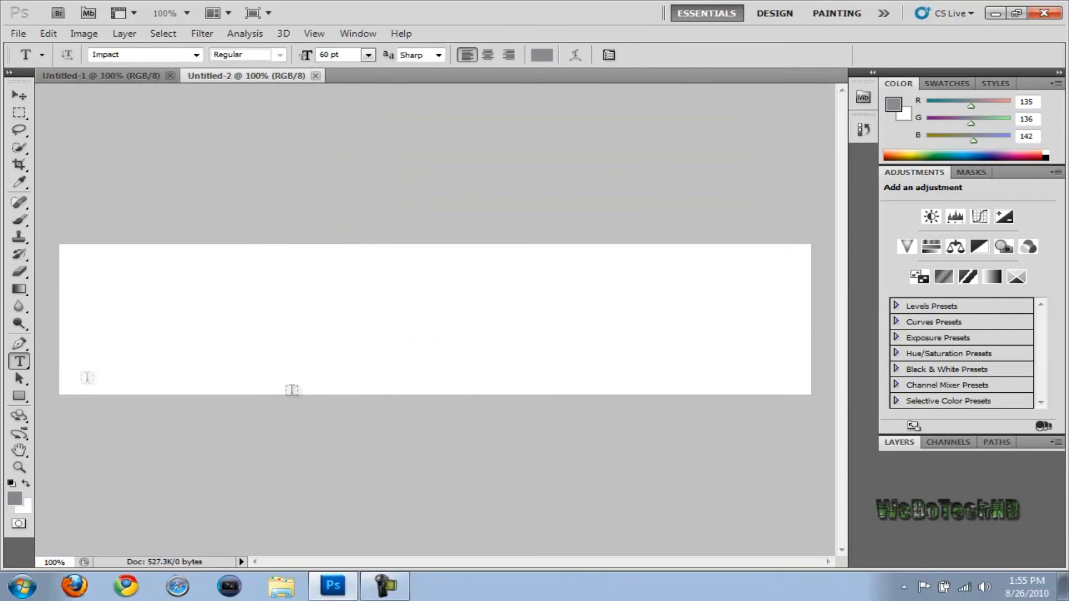
pyautogui.moveTo(745, 510)
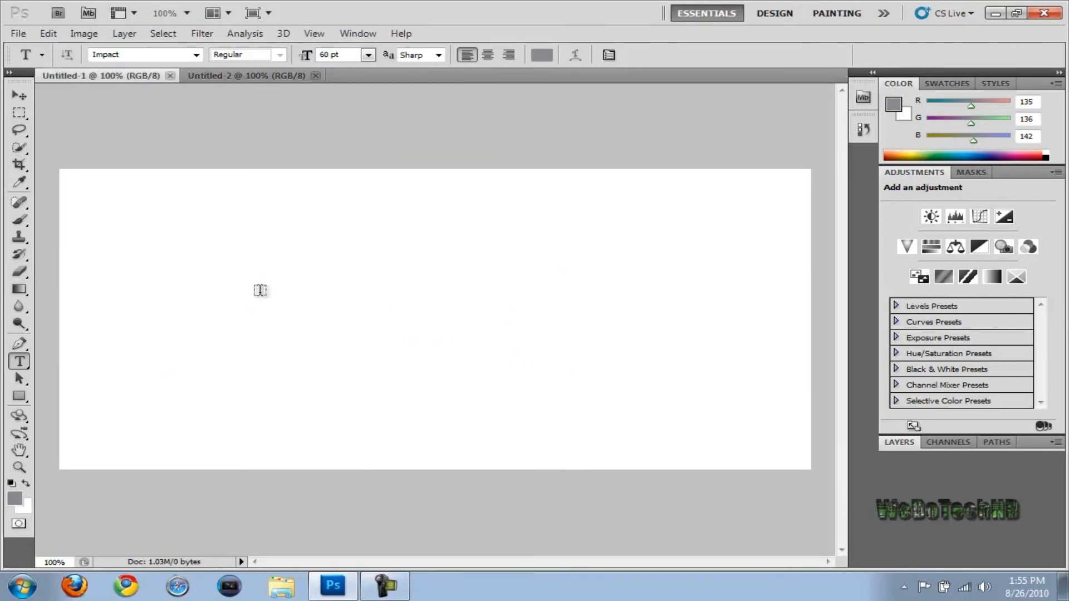
pyautogui.moveTo(169, 75)
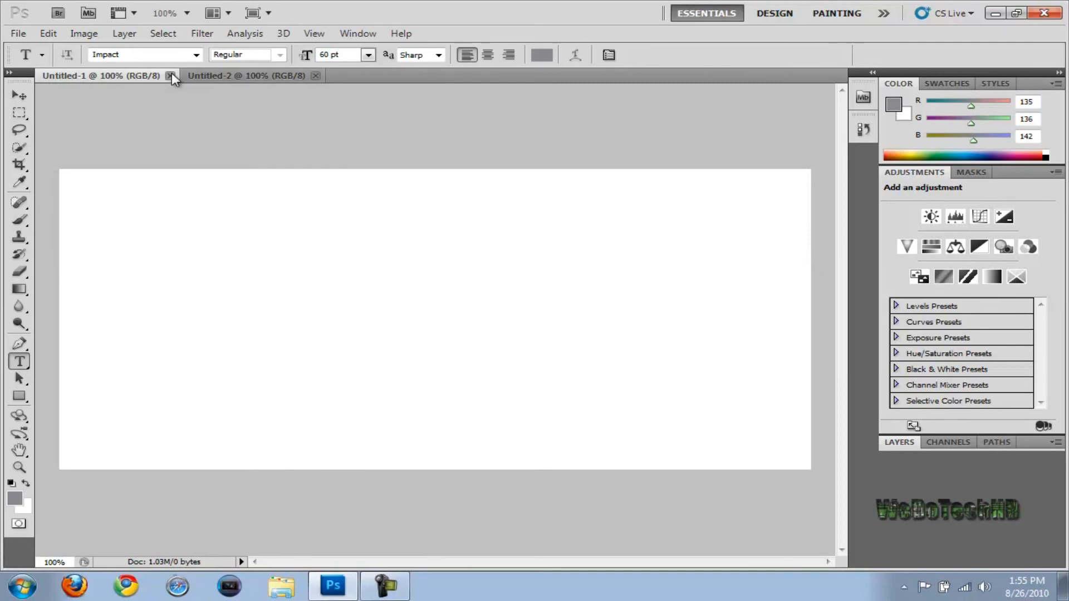
# Close Untitled-1 and Untitled-2 so no document remains open
pyautogui.click(172, 76)
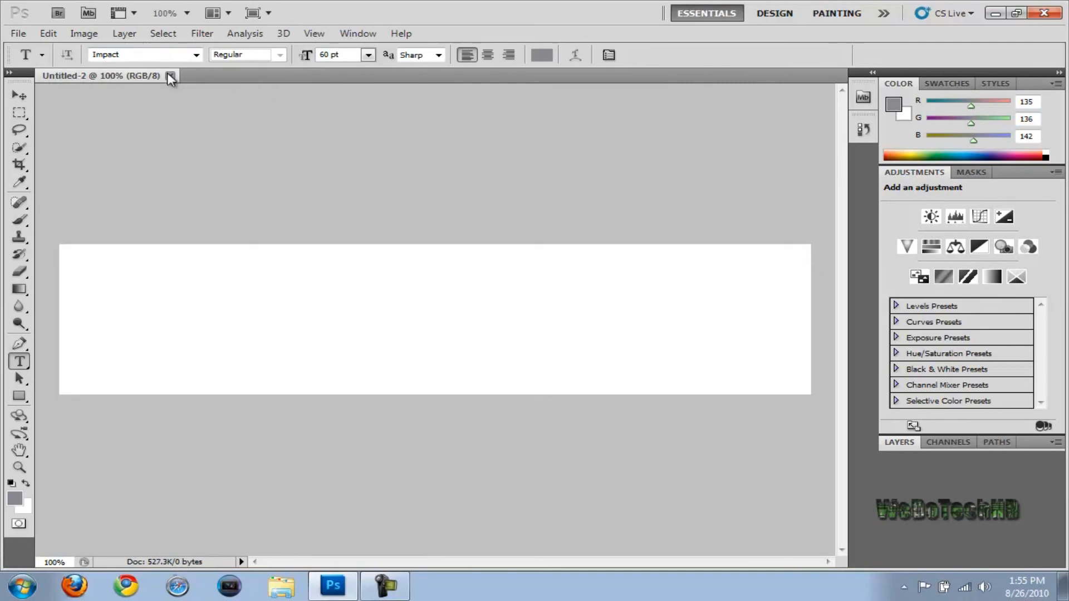
pyautogui.click(171, 76)
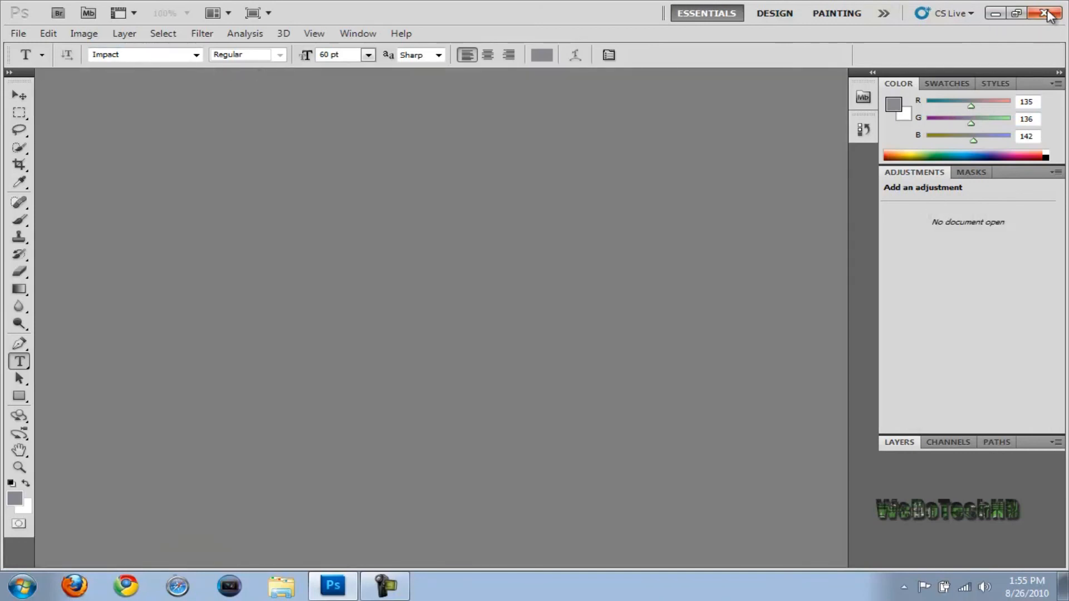